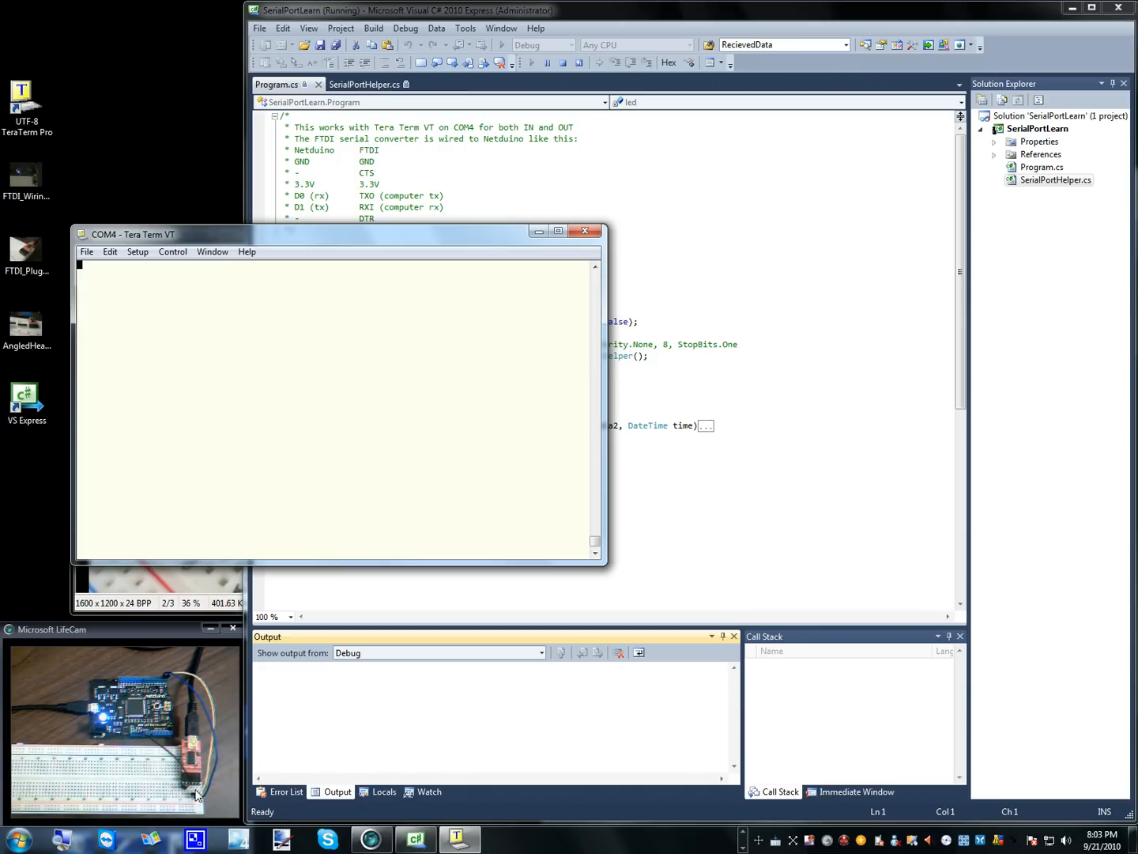
pyautogui.moveTo(186, 439)
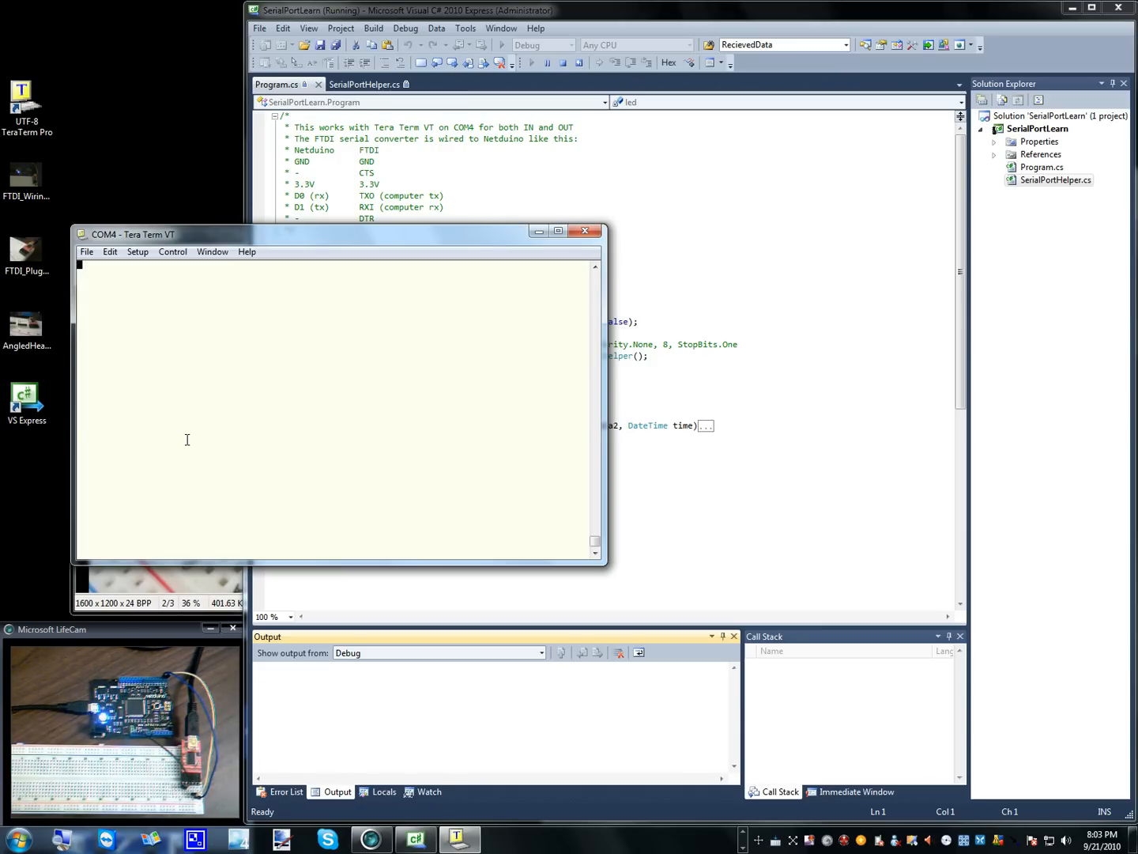
pyautogui.moveTo(307, 468)
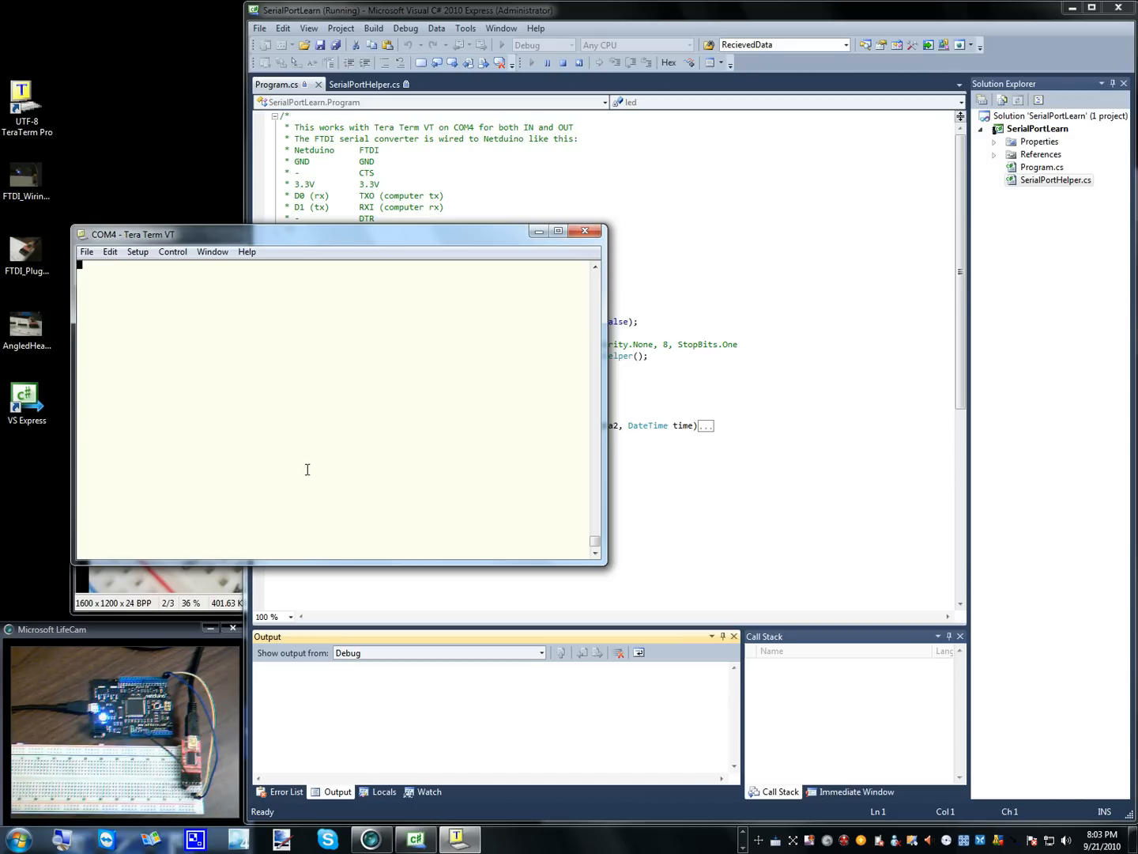
pyautogui.moveTo(220, 400)
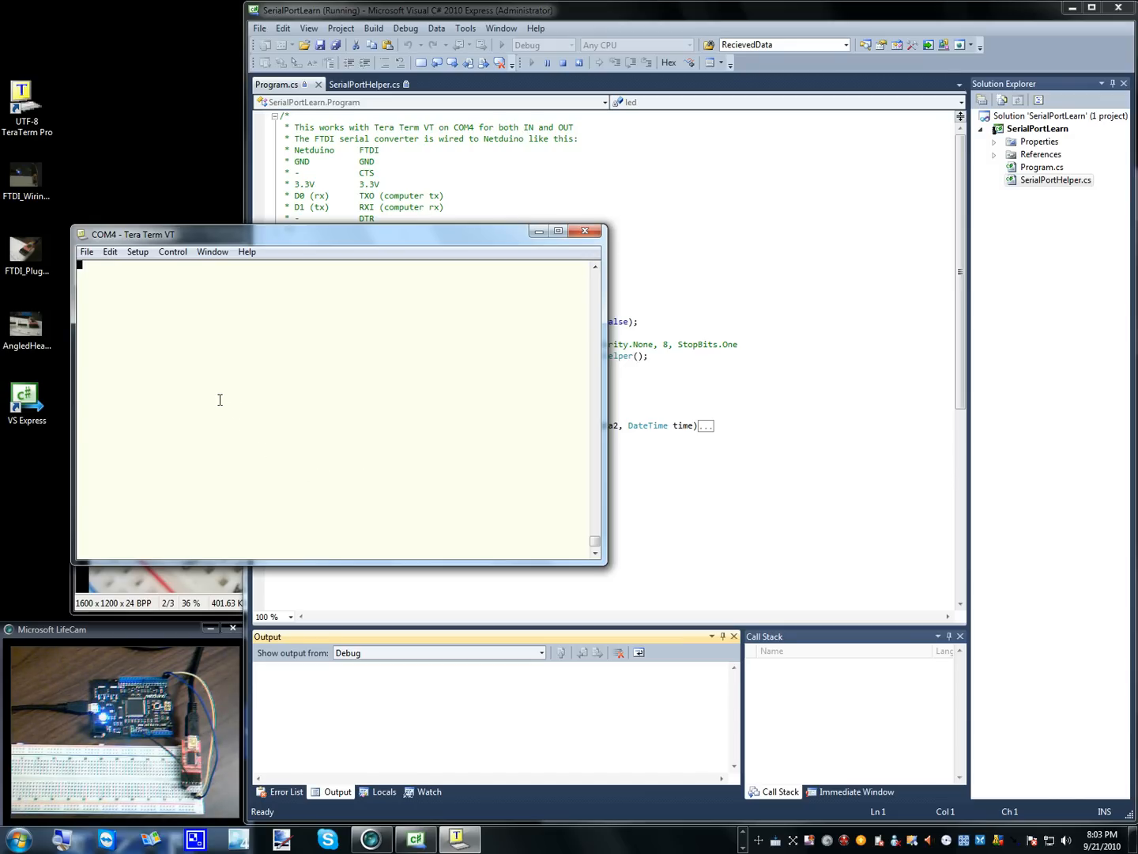
pyautogui.moveTo(199, 528)
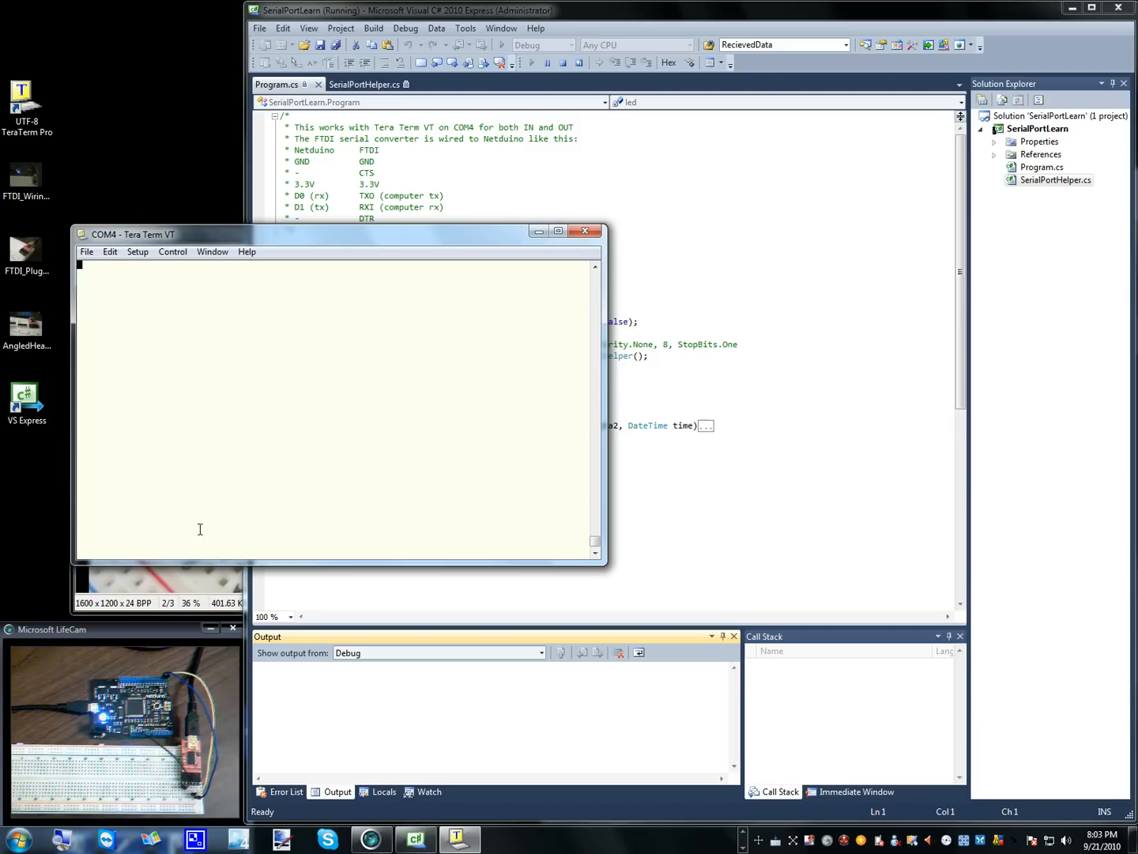
pyautogui.moveTo(114, 449)
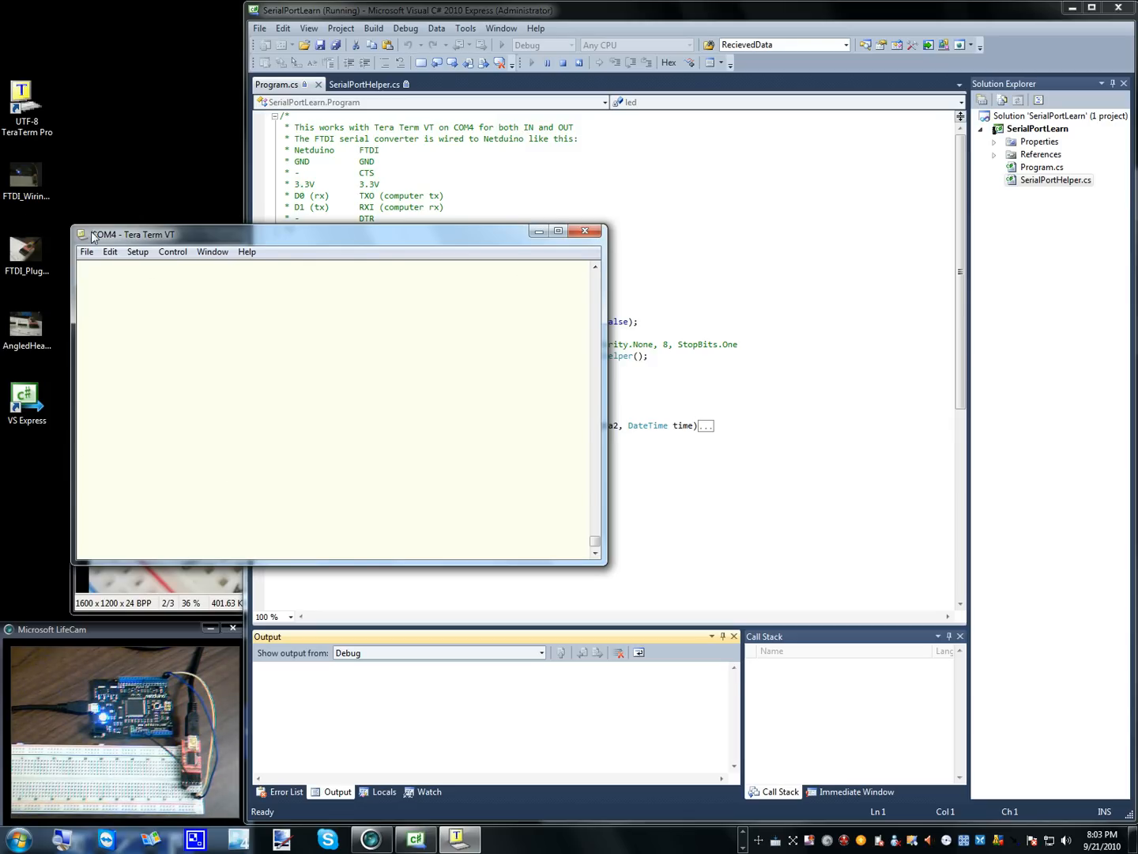
pyautogui.moveTo(111, 252)
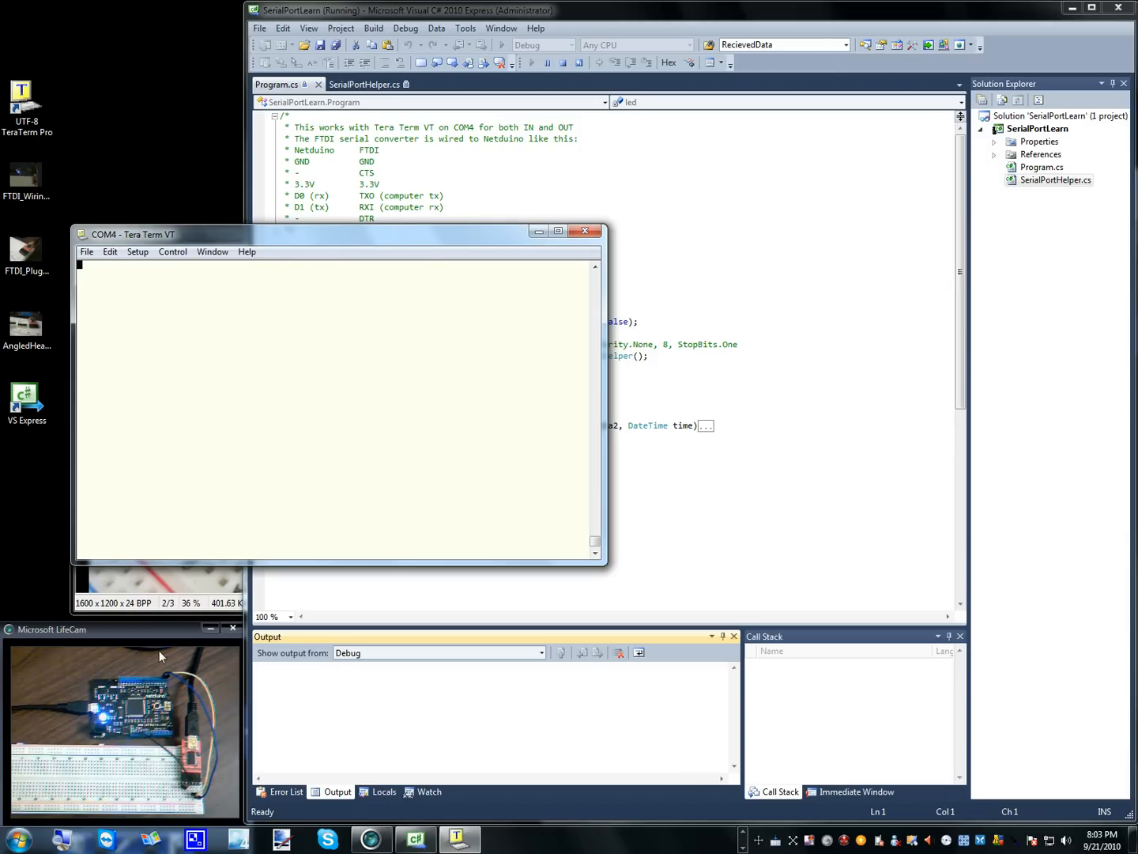
pyautogui.moveTo(190, 762)
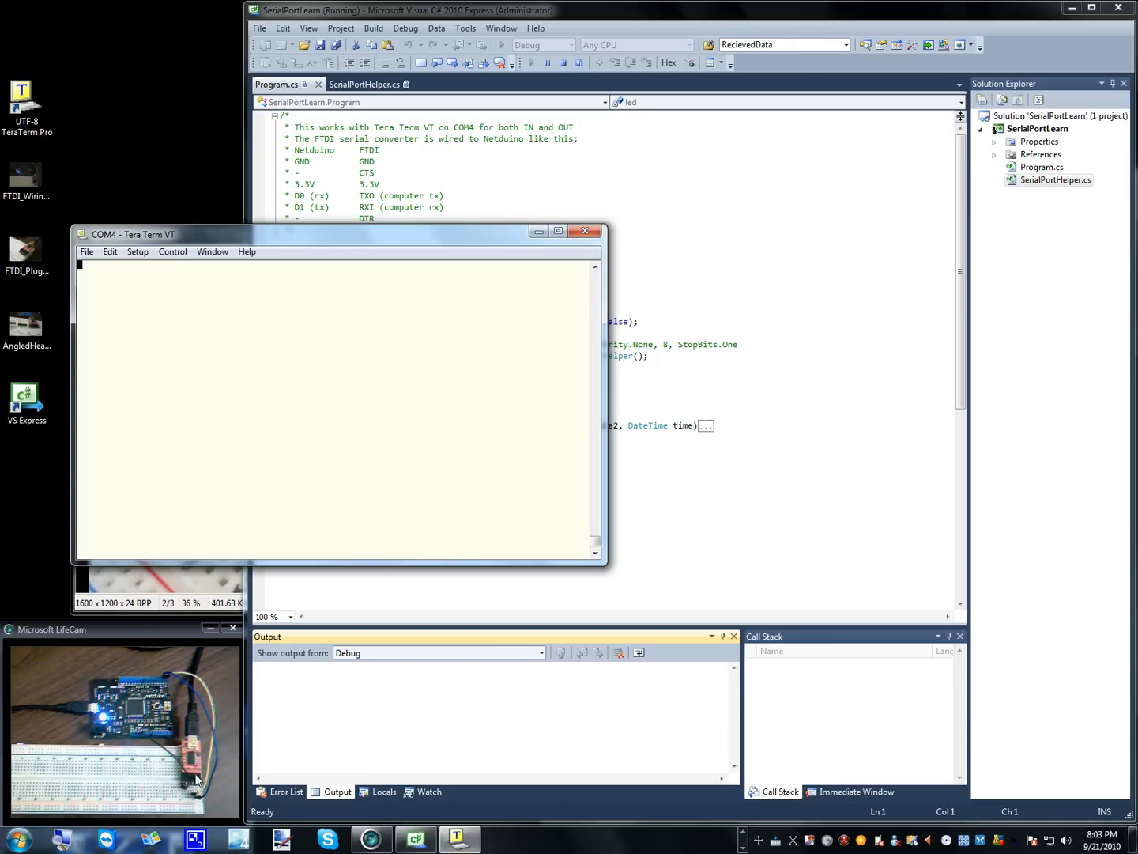
pyautogui.moveTo(214, 767)
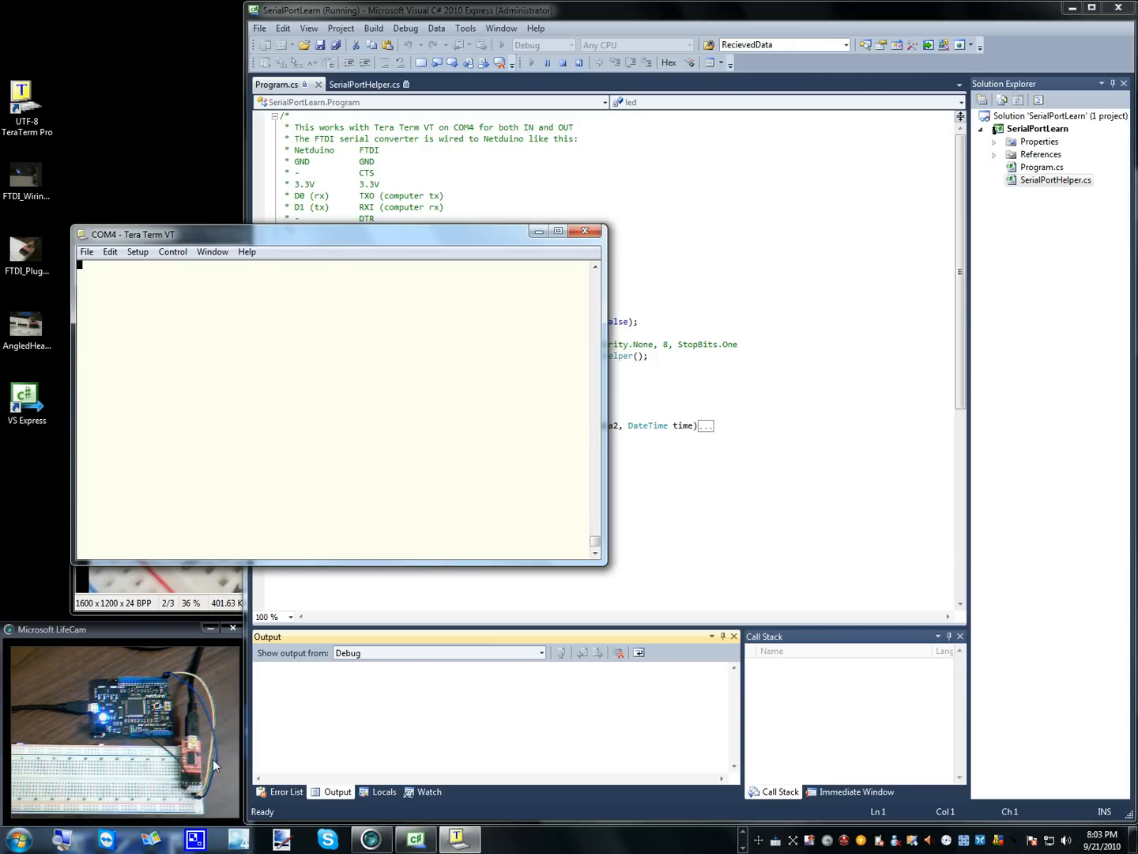
pyautogui.moveTo(163, 715)
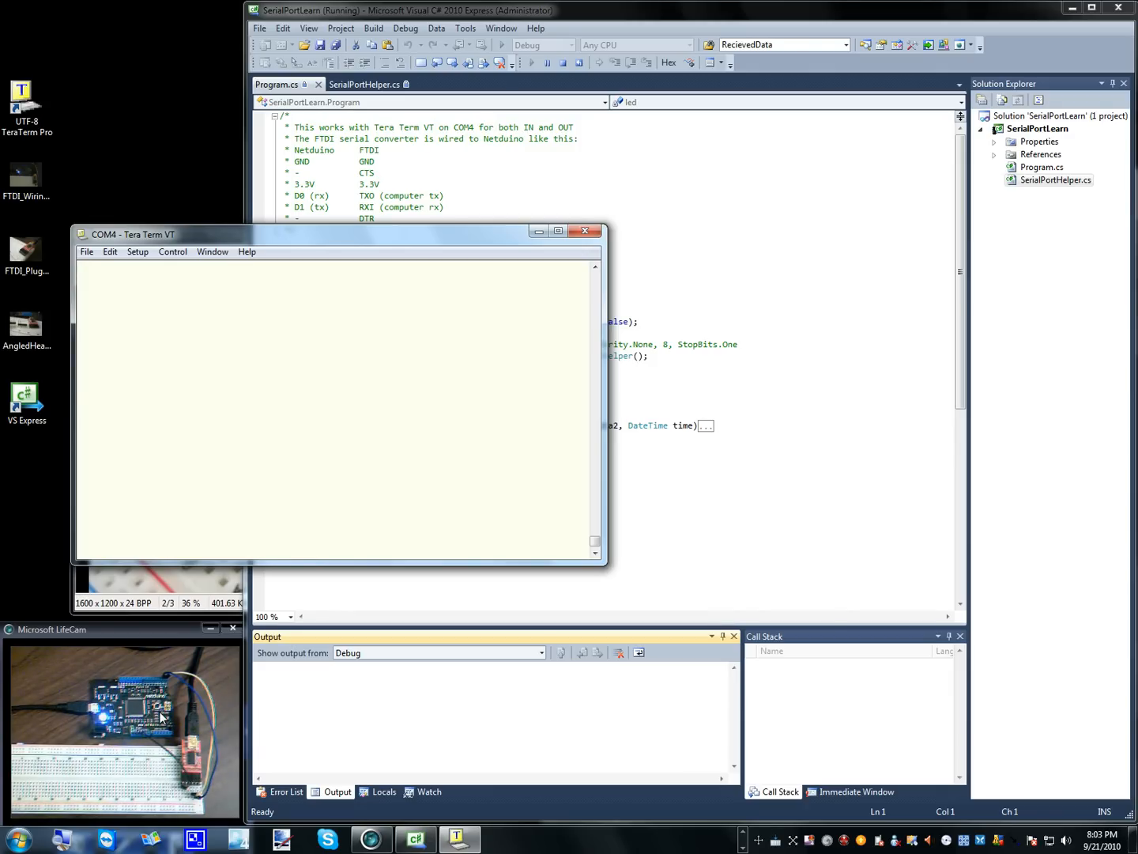
pyautogui.moveTo(211, 750)
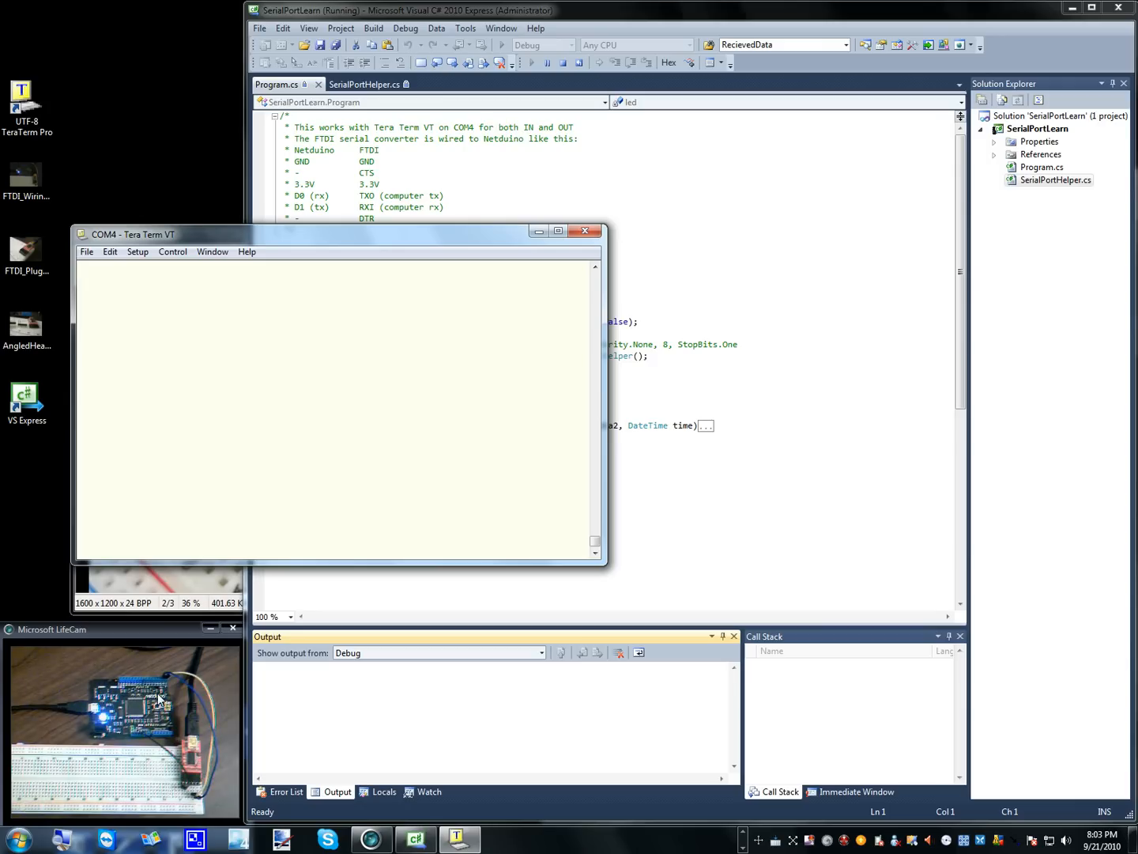
pyautogui.moveTo(155, 478)
pyautogui.write('ON')
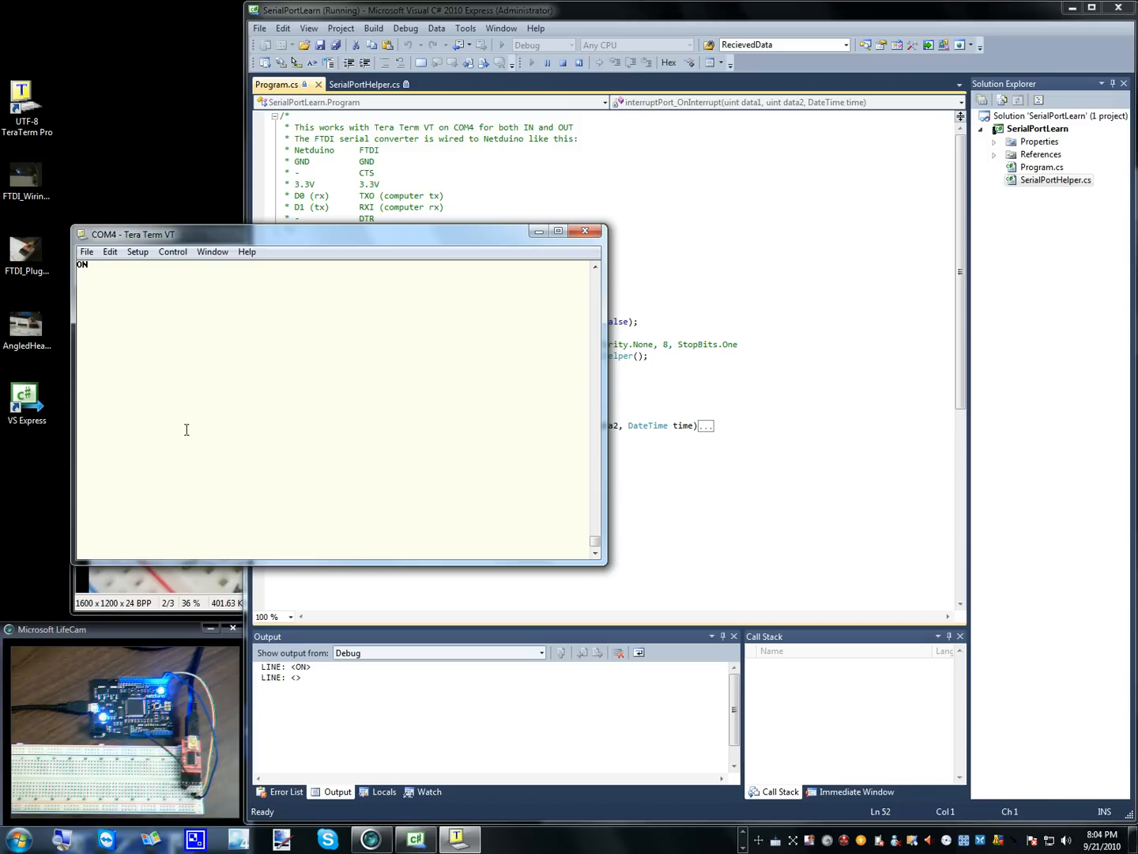
pyautogui.moveTo(157, 383)
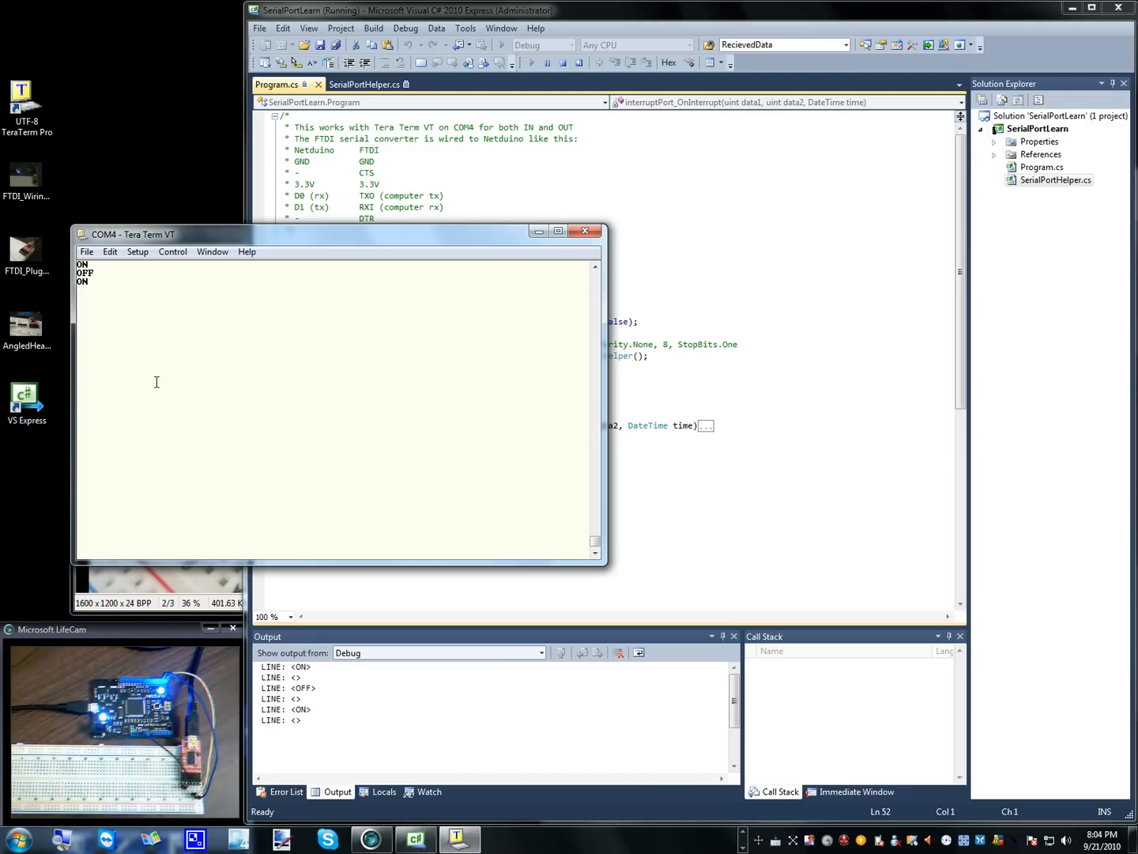
pyautogui.moveTo(119, 298)
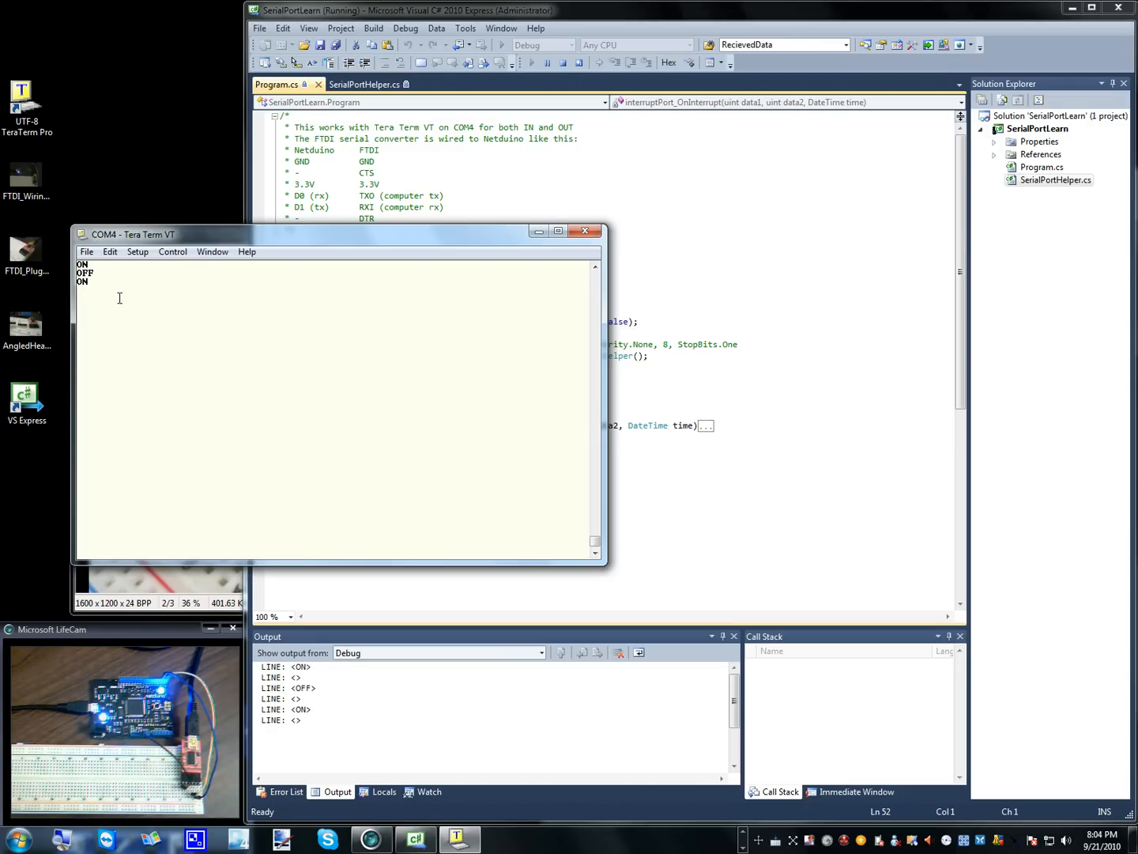
pyautogui.moveTo(114, 236)
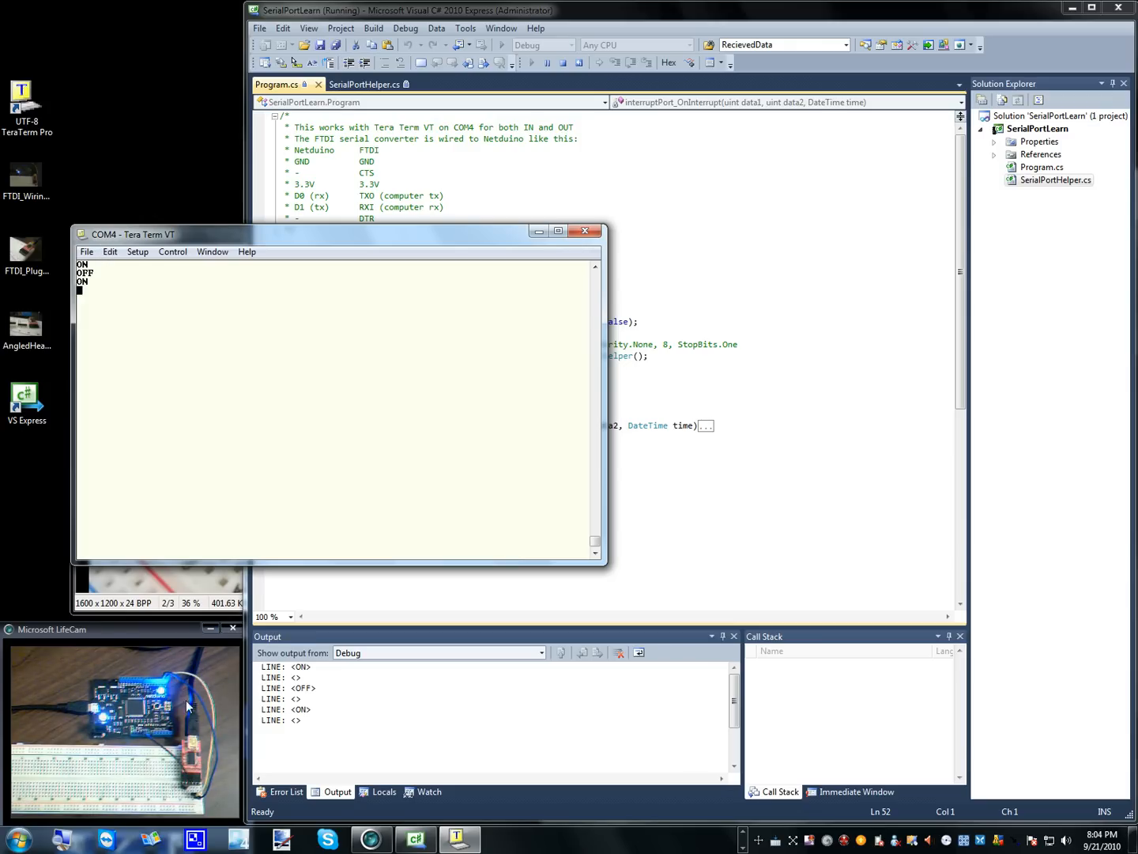
pyautogui.moveTo(158, 687)
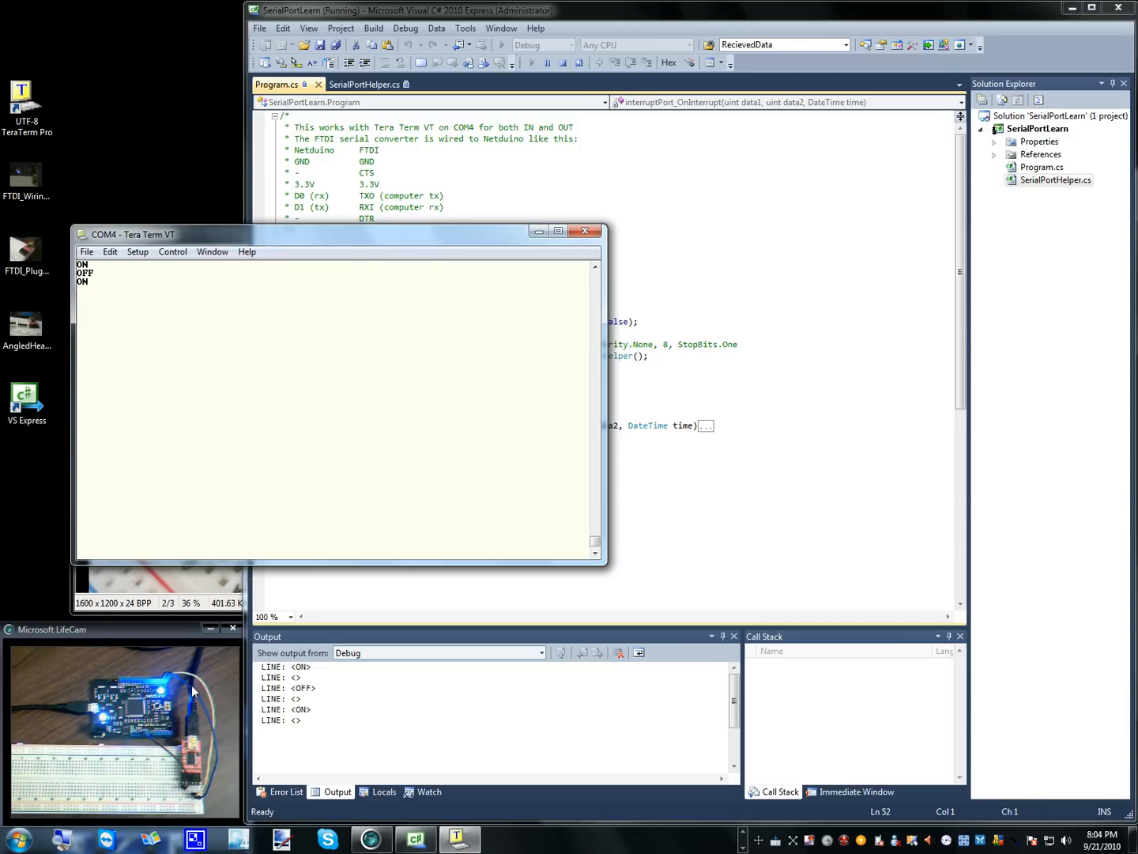
pyautogui.moveTo(131, 305)
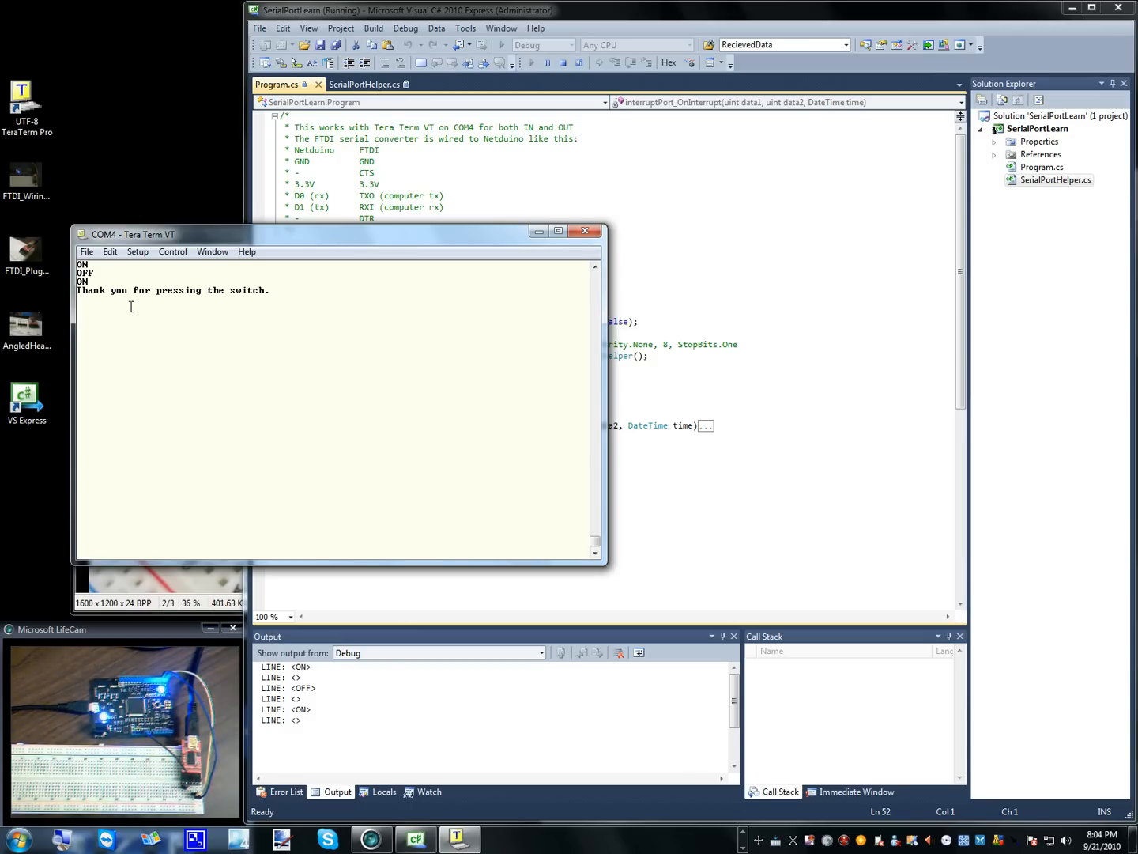
pyautogui.moveTo(256, 320)
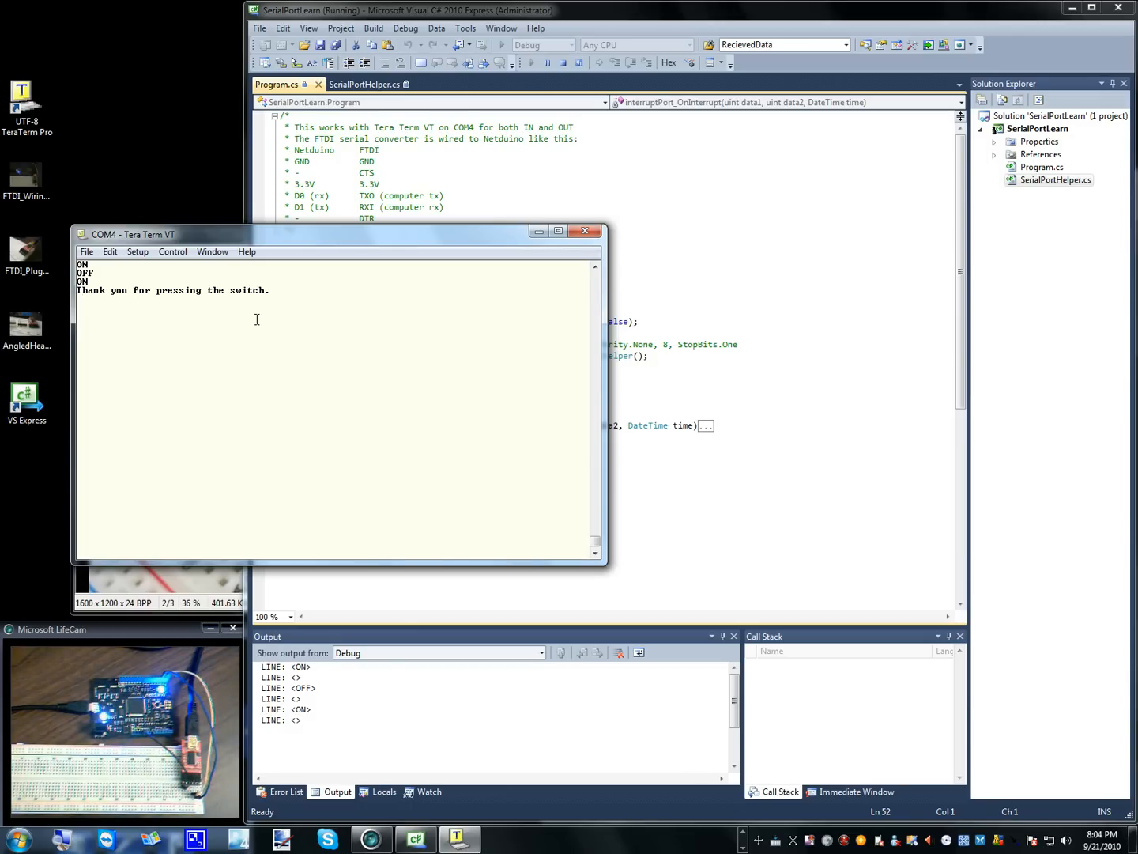